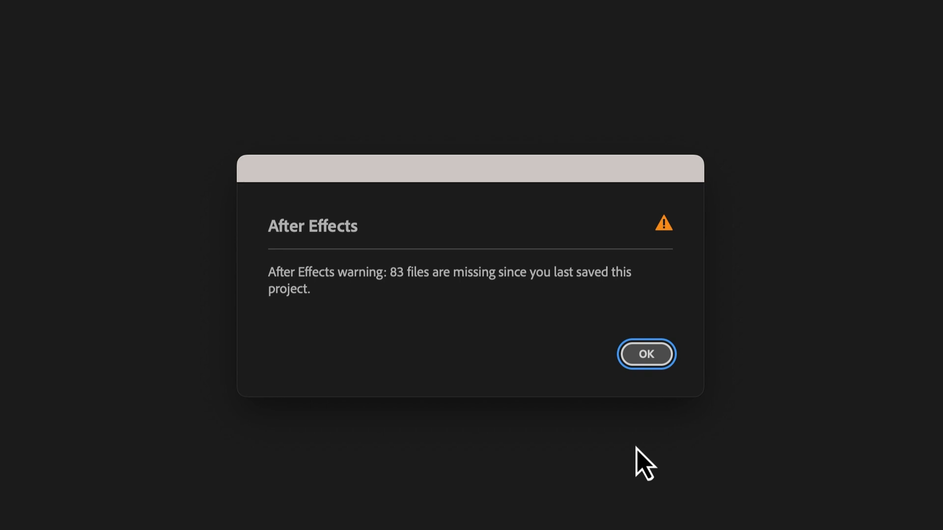
# Step: Accept the 83-missing-files warning so the Relink Missing Files list appears
pyautogui.click(647, 353)
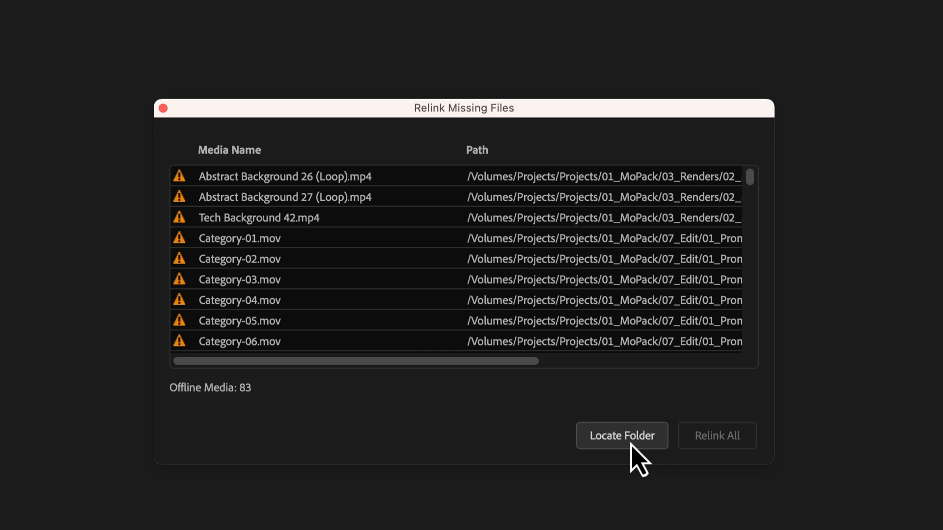
# Step: Locate the folder, confirm all 83 files relinked, and finish the relink
pyautogui.click(622, 435)
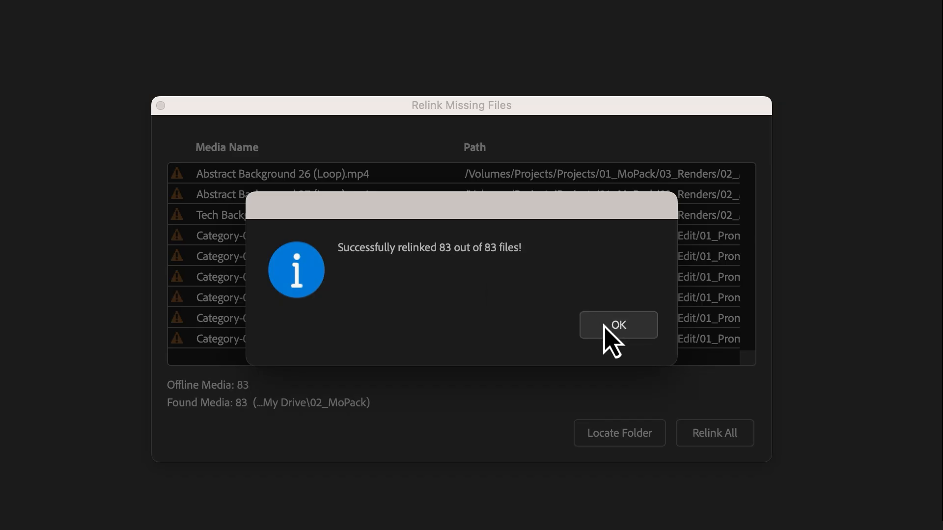
pyautogui.click(616, 325)
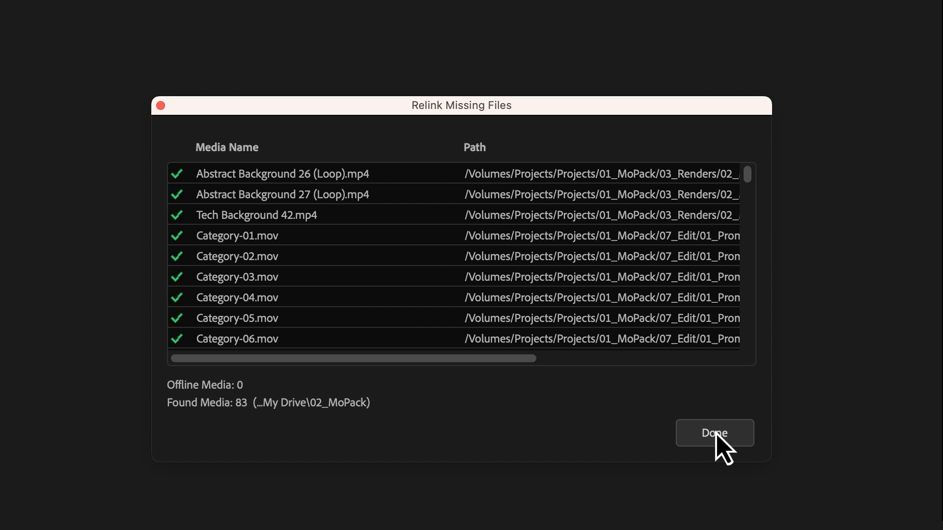
pyautogui.click(714, 433)
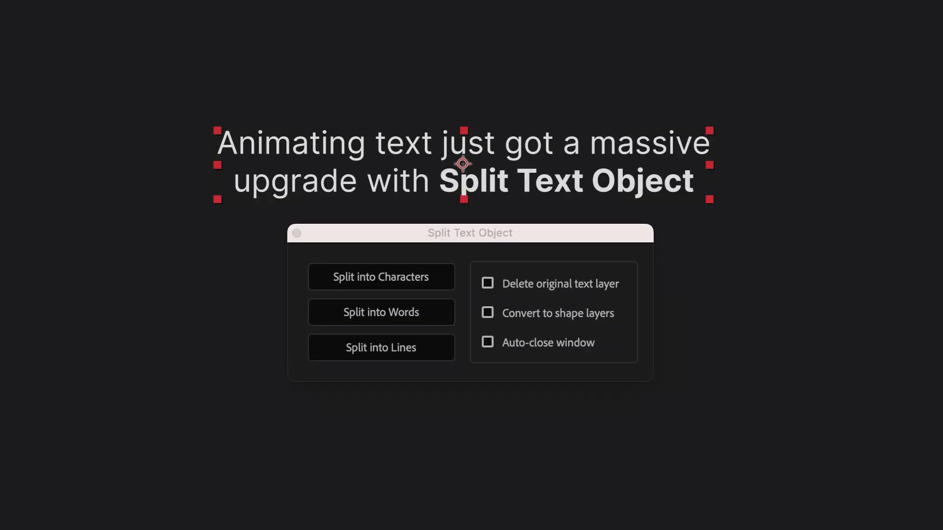
# Step: Choose a split option for the headline and set the pieces to become shape layers
pyautogui.click(381, 313)
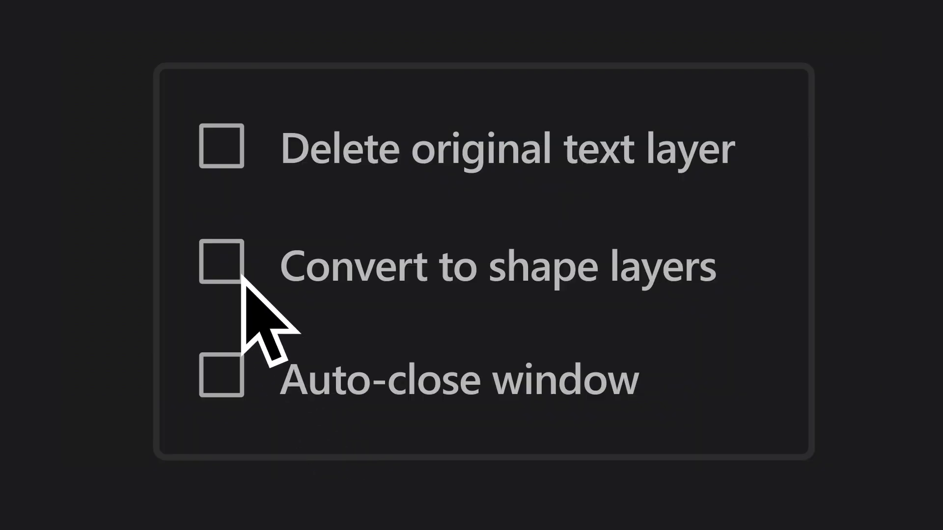
pyautogui.click(221, 266)
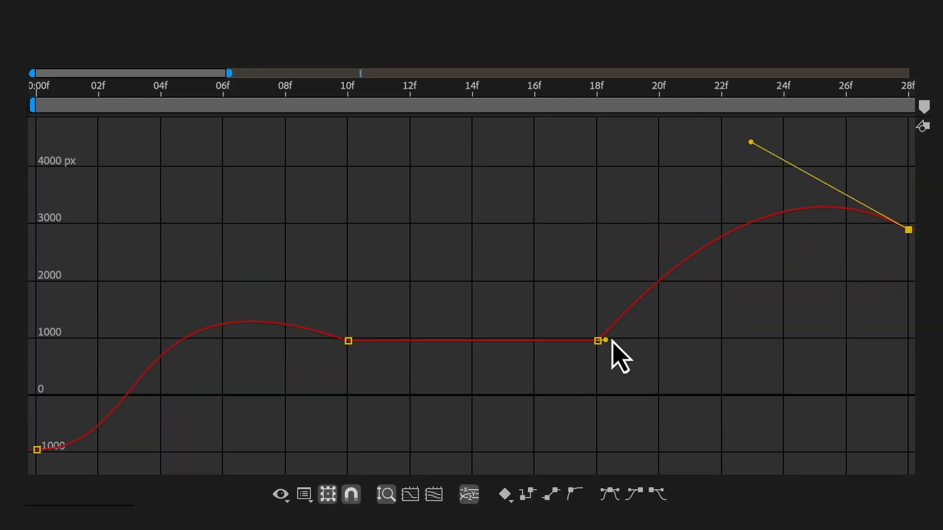
# Step: Reverse the key easing of the selected keyframe pair from the easing commands
pyautogui.rightClick(619, 354)
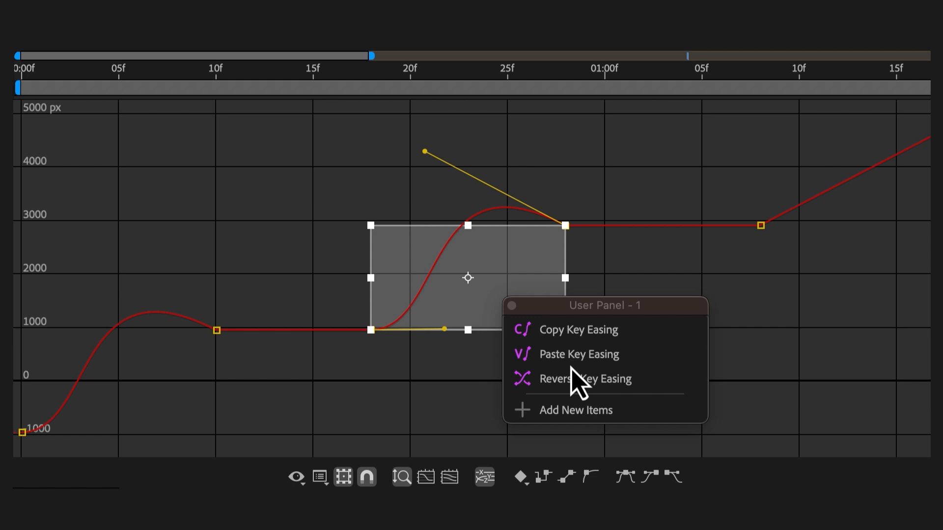
pyautogui.click(583, 378)
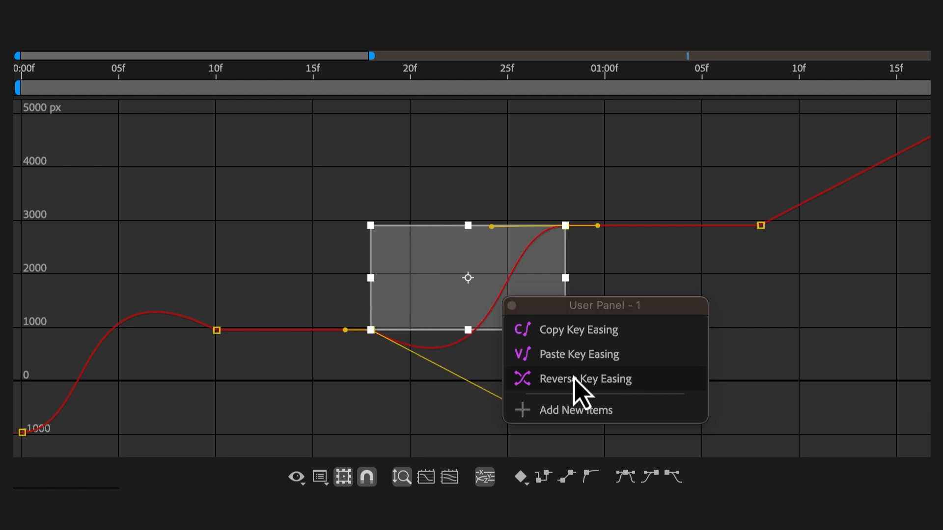